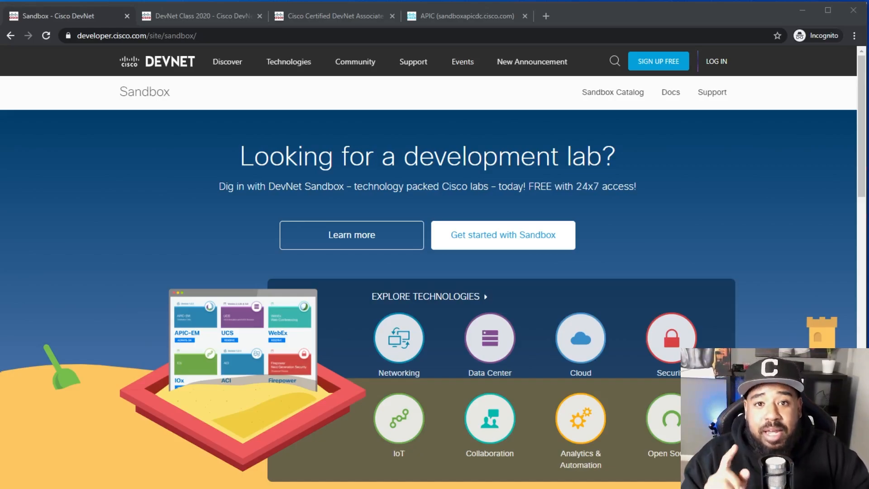
- Switch to the DevNet Class of 2020 page and read its benefits and certification prep sections
left_click(201, 16)
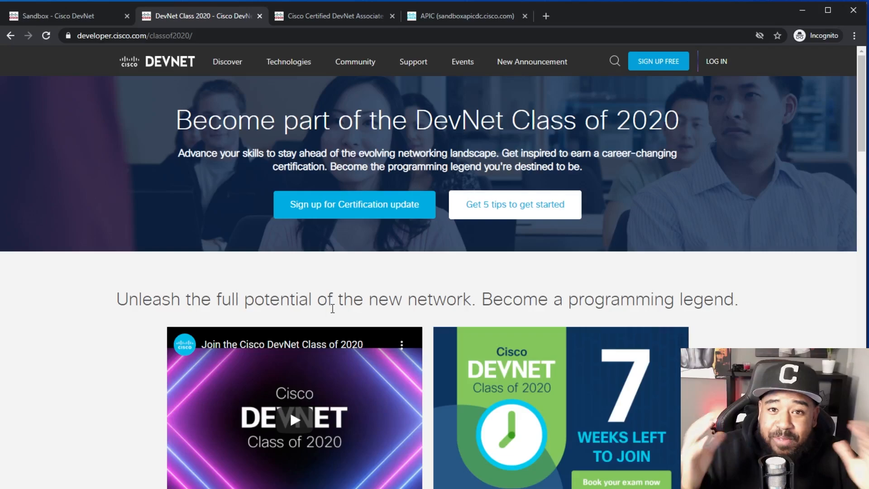
scroll("down", 3)
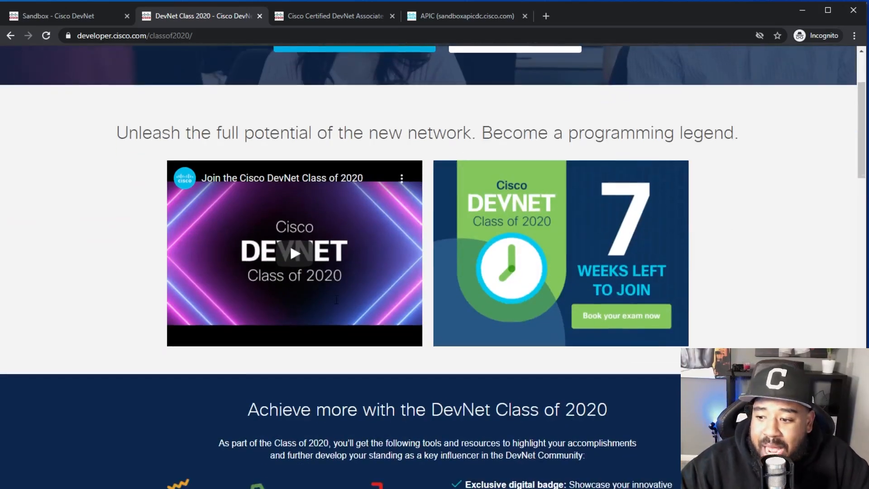
scroll("down", 3)
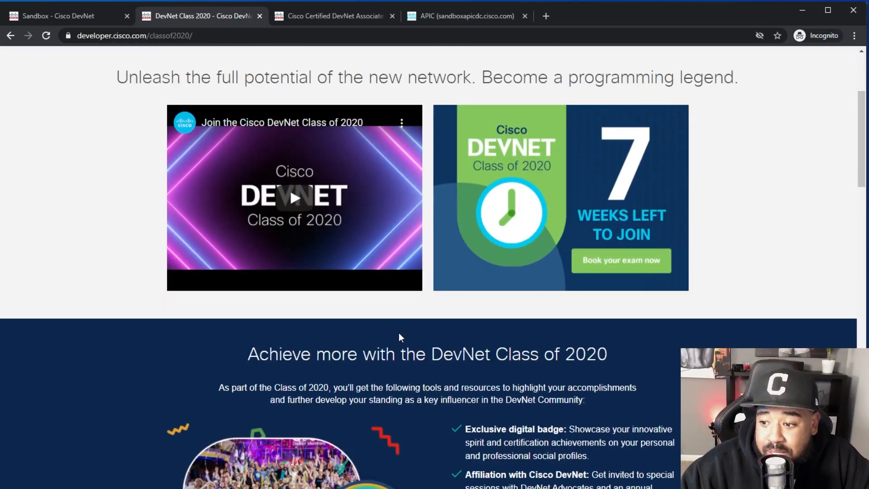
scroll("down", 3)
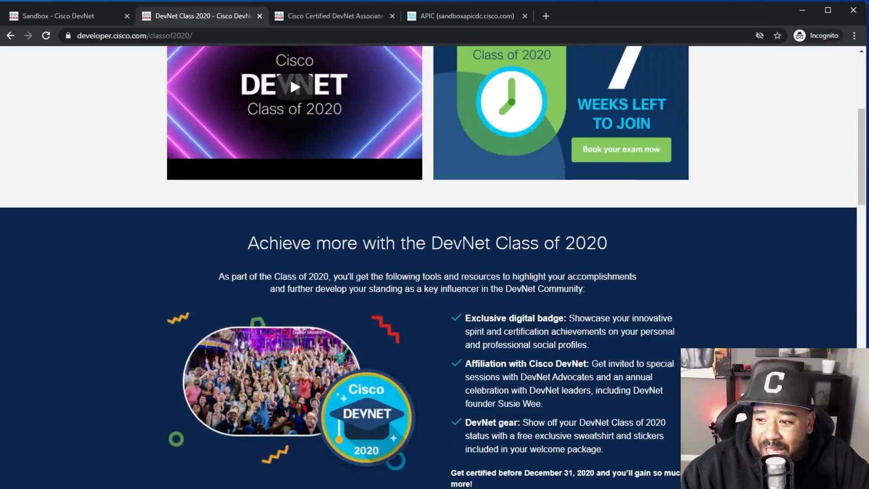
mouse_move(597, 327)
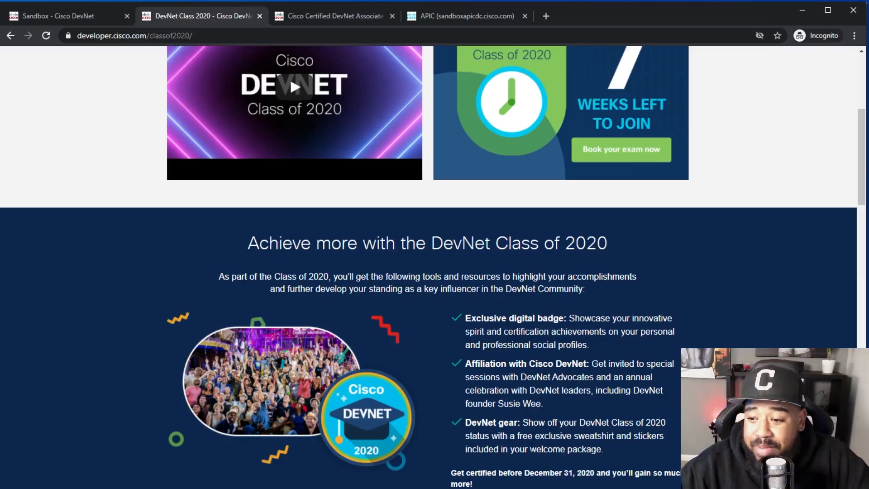
- Continue down through the testimonials to the Guided Study and Virtual Environments resources
scroll("down", 3)
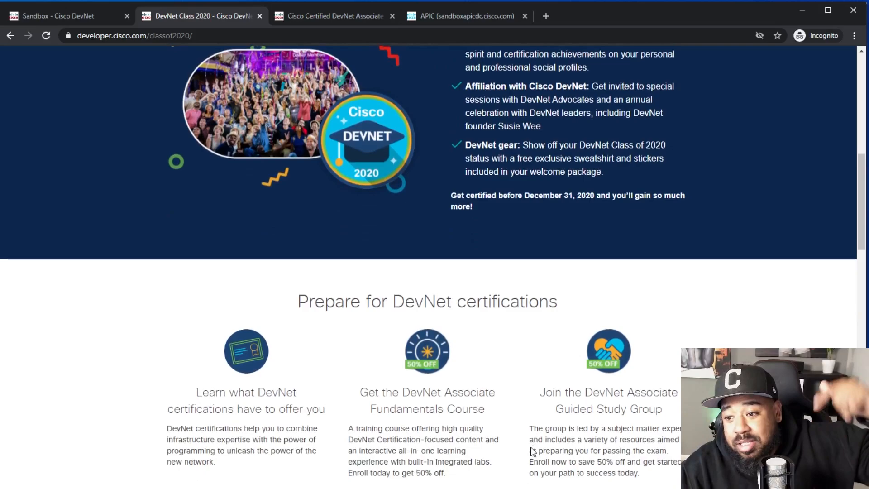
scroll("down", 3)
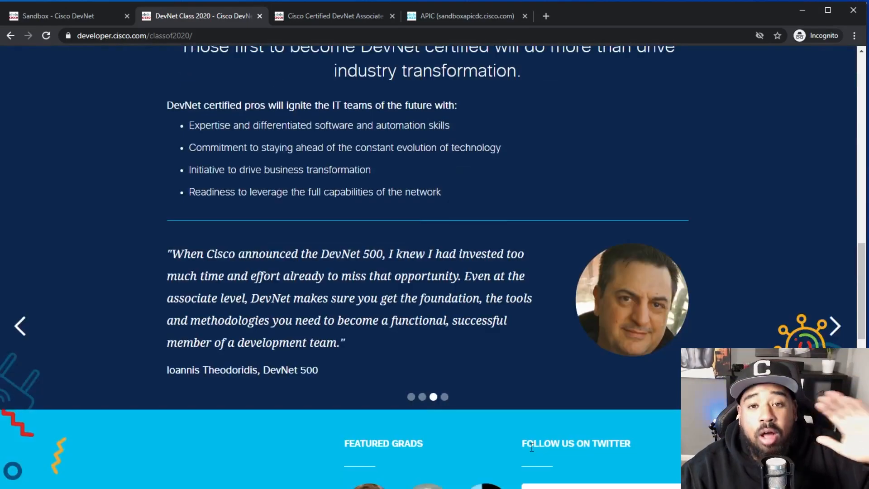
scroll("down", 3)
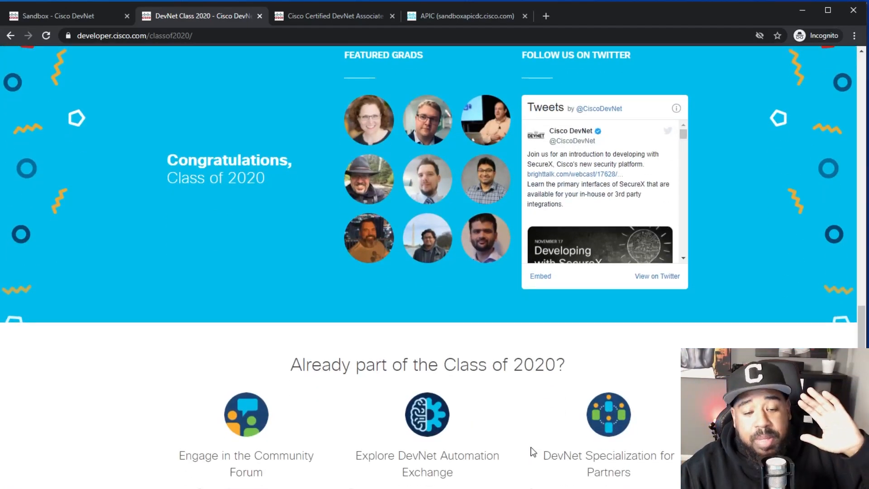
scroll("down", 3)
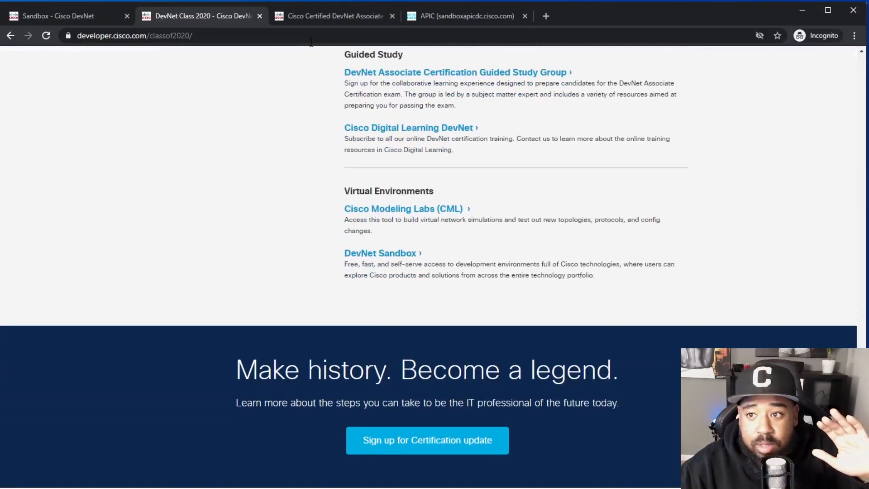
- Switch to the DevNet Associate 200-901 exam page and review its Software Development and Design topics
left_click(329, 15)
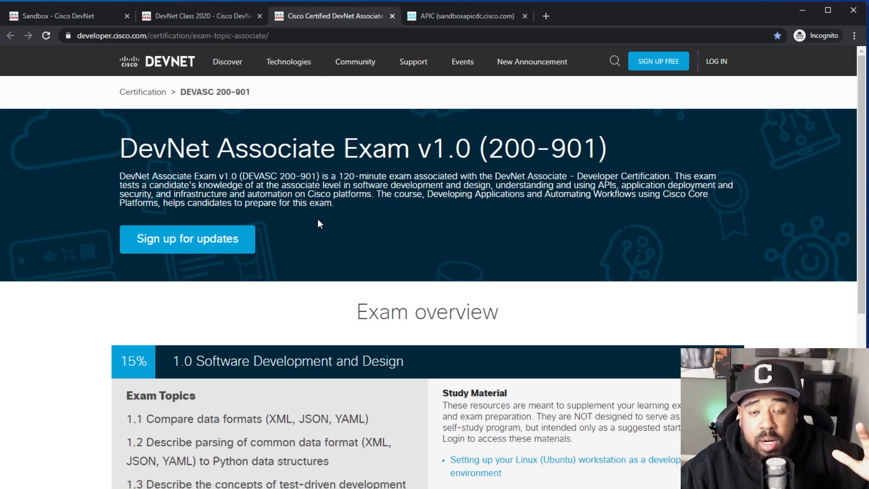
scroll("down", 3)
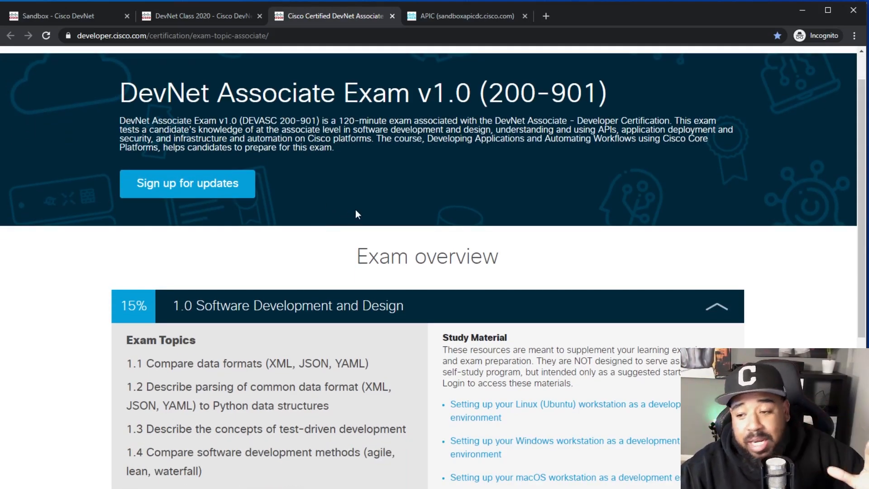
scroll("down", 3)
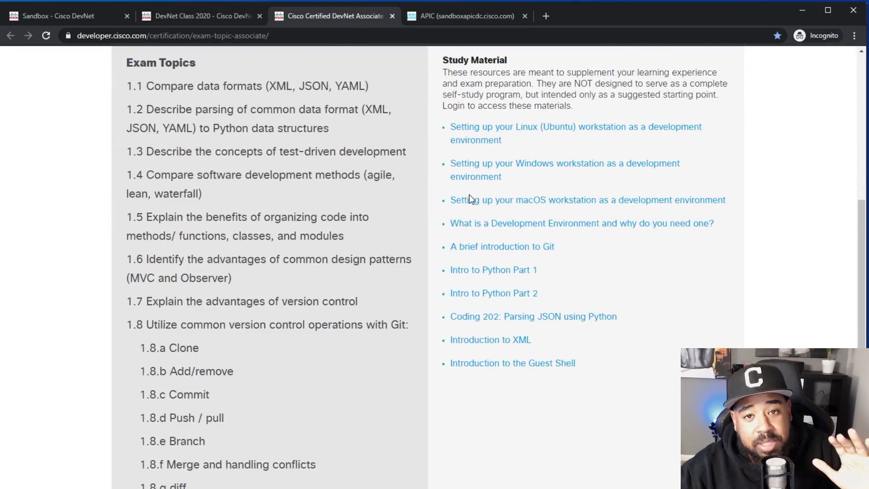
scroll("down", 3)
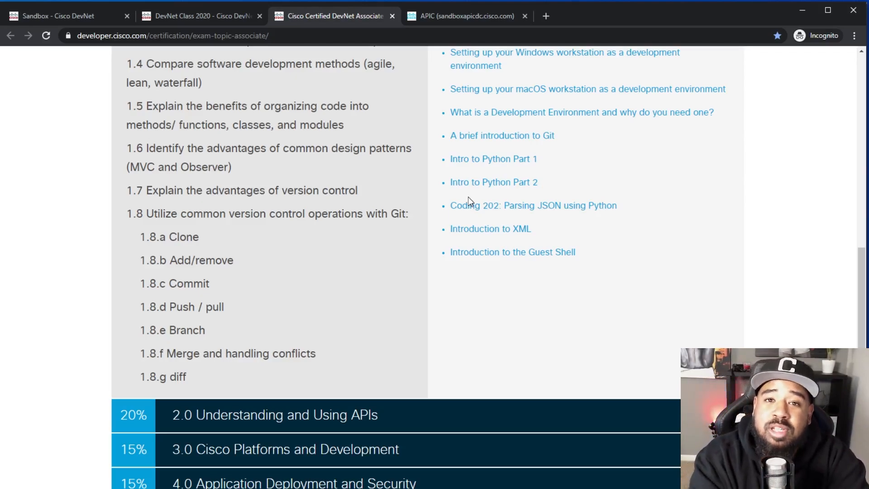
- Return to the DevNet Sandbox landing page, browse its technologies and featured sandboxes, then go back up
left_click(61, 16)
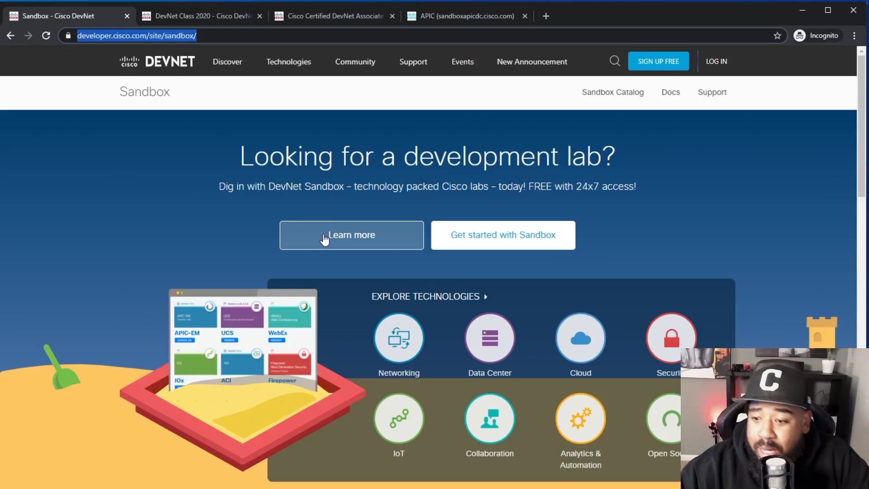
mouse_move(323, 269)
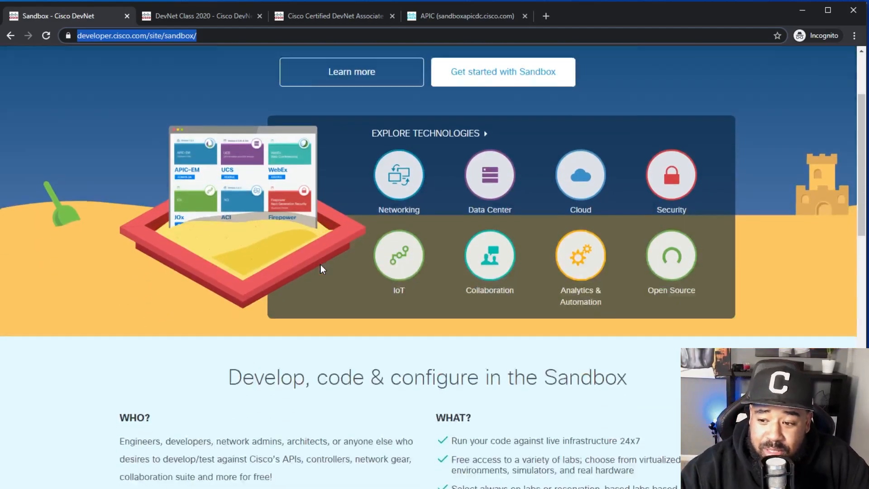
scroll("down", 3)
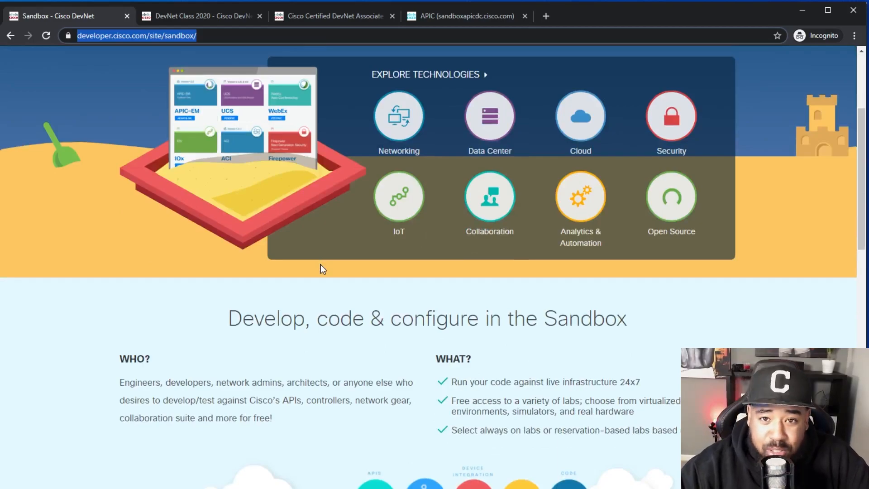
scroll("down", 3)
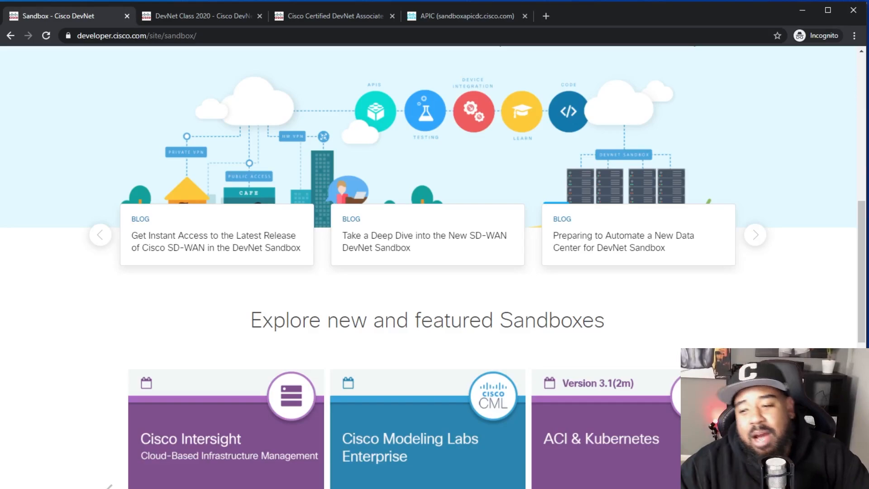
scroll("up", 3)
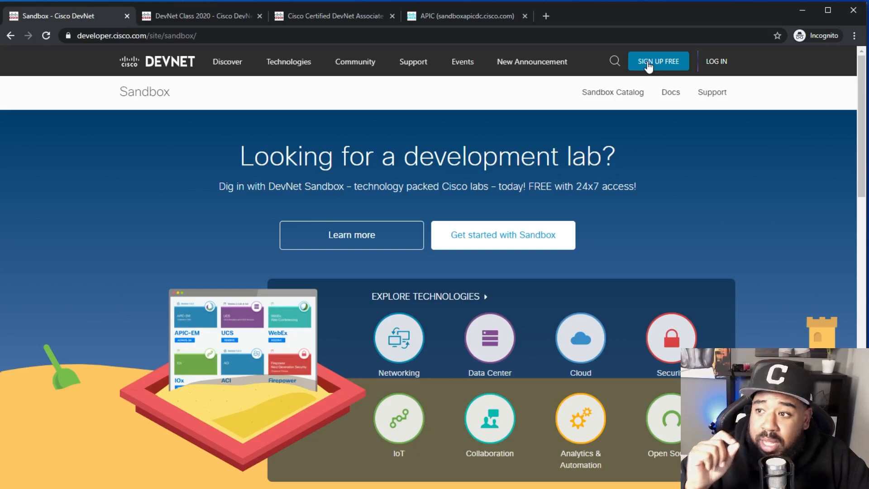
mouse_move(716, 61)
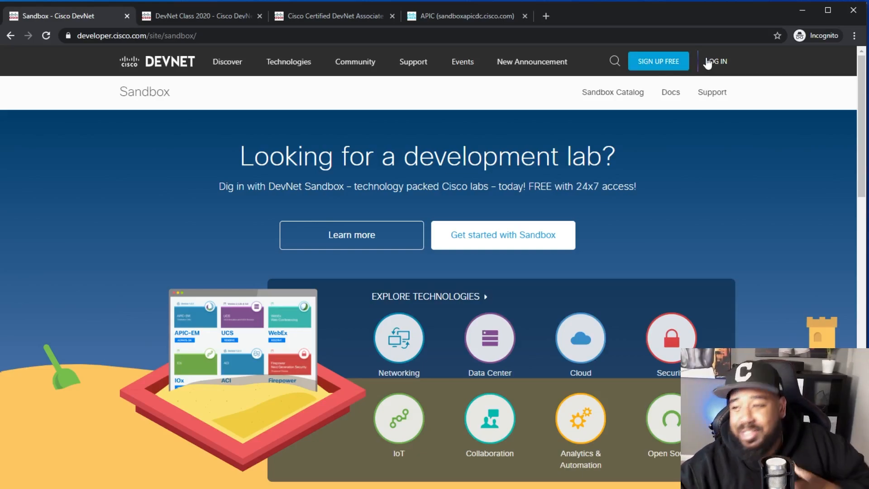
- Sign in, enter the Lab Catalog and filter it to the 11 Always-On sandboxes
left_click(717, 62)
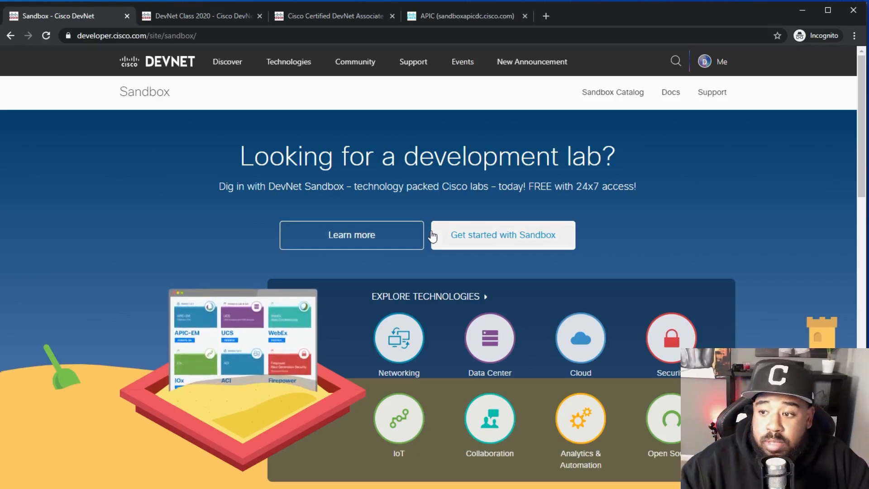
left_click(502, 235)
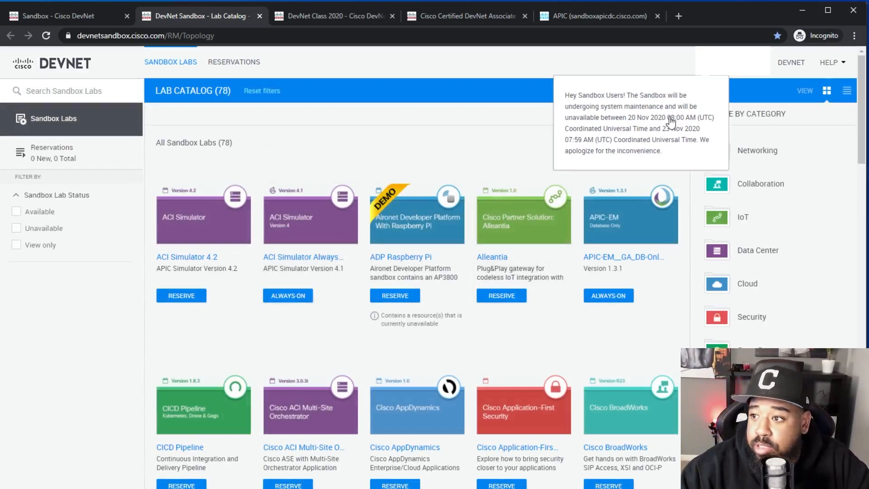
mouse_move(311, 227)
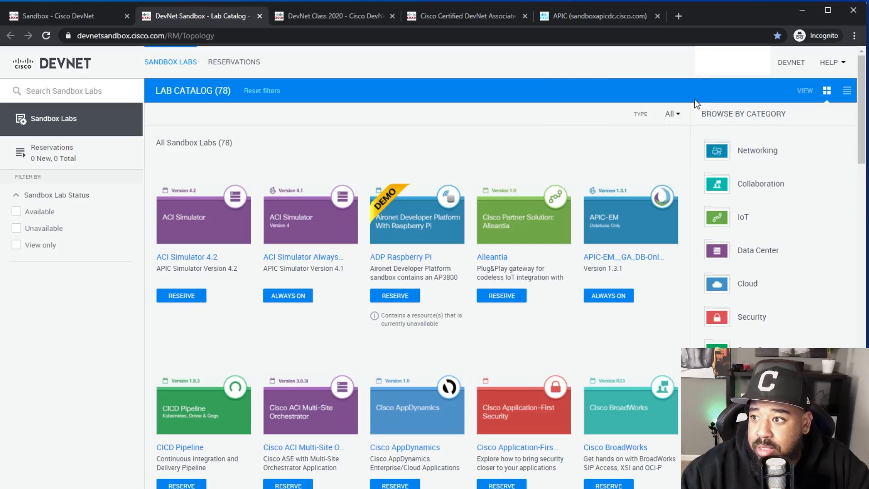
left_click(671, 114)
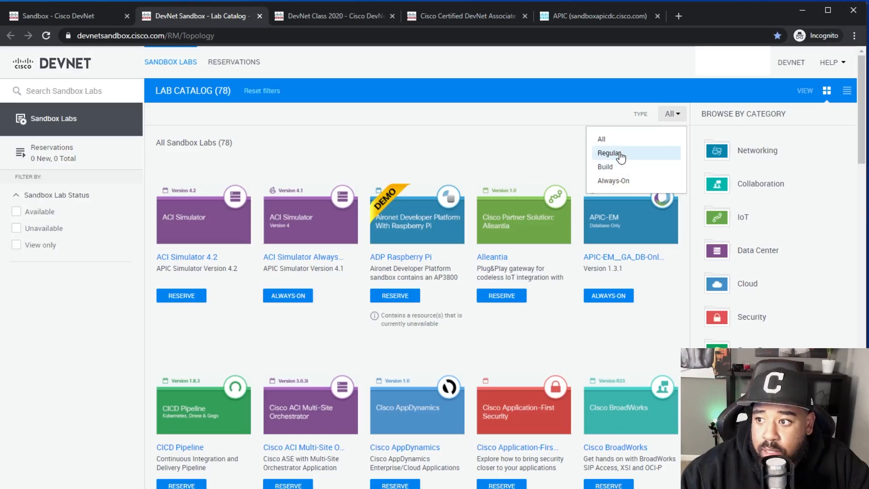
mouse_move(613, 181)
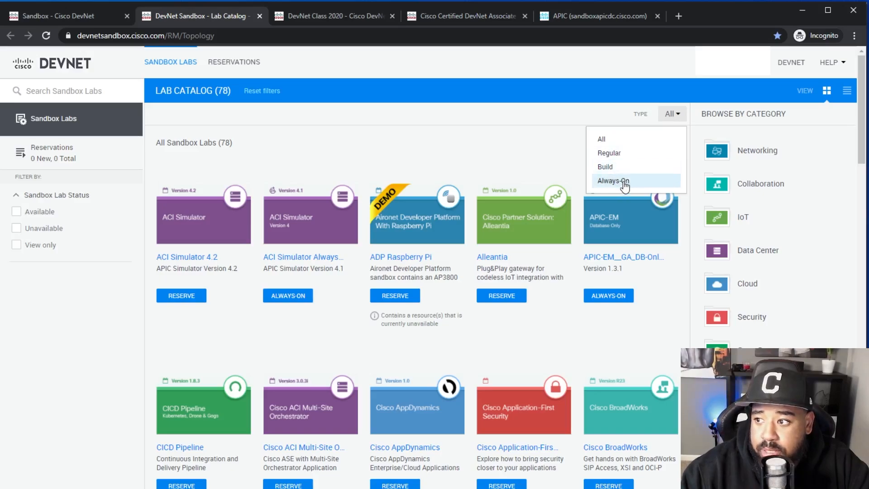
left_click(613, 181)
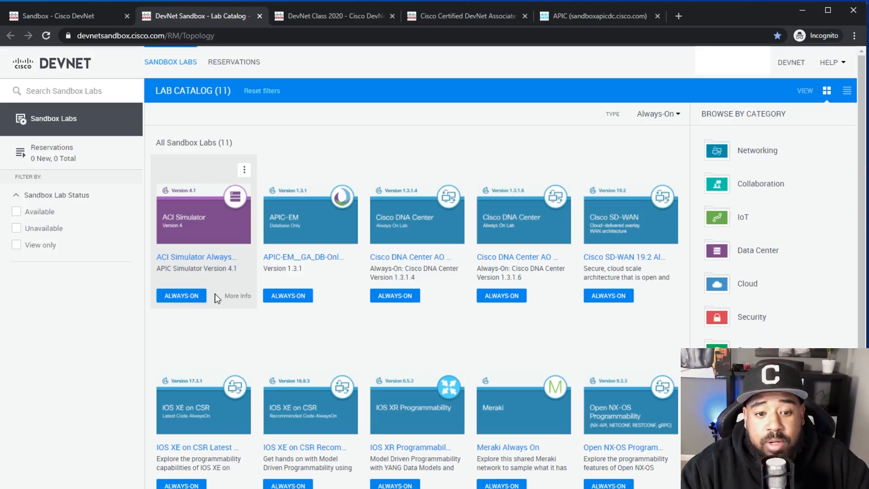
left_click(593, 15)
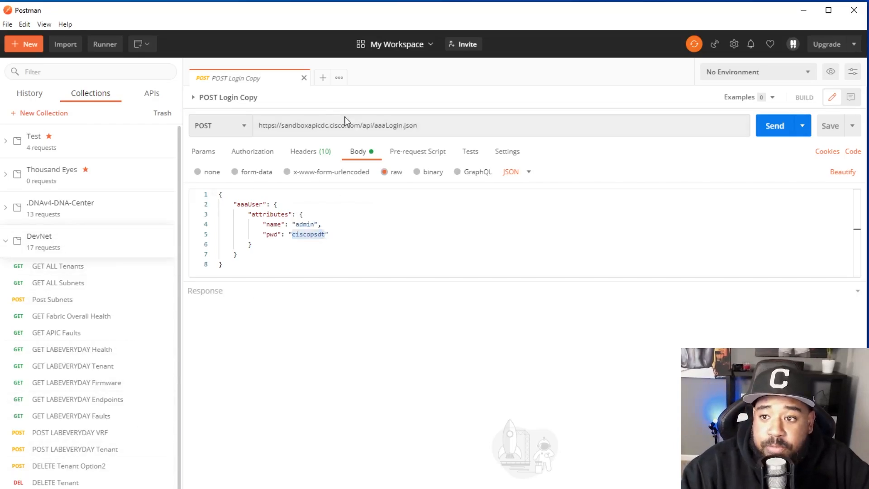
- Review the APIC login request's headers and authorization, send it to get an auth token, then go to GET ALL Tenants
left_click(303, 151)
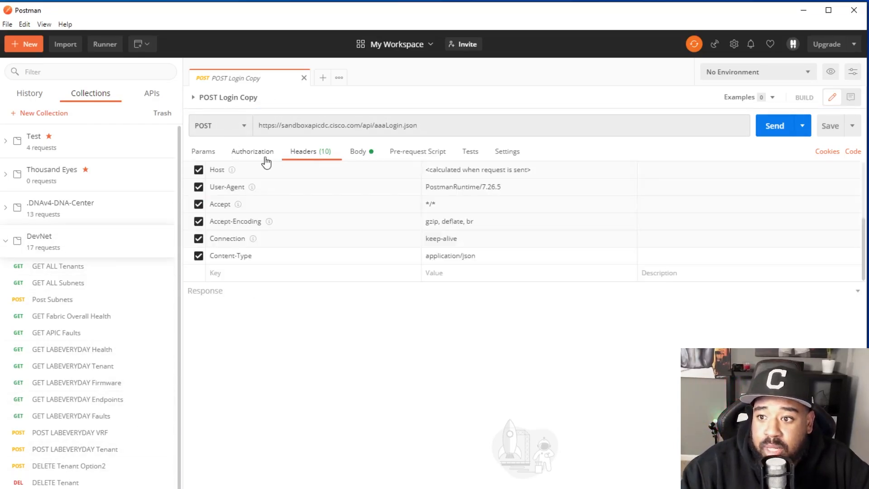
left_click(252, 151)
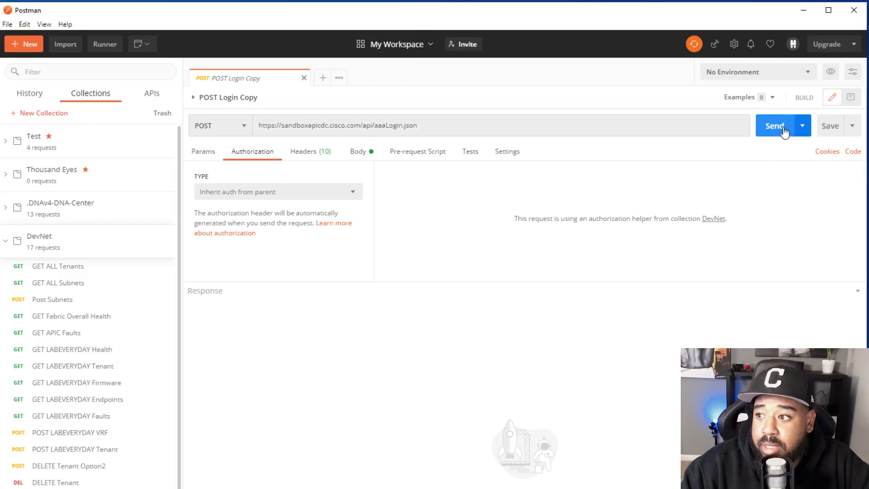
left_click(775, 125)
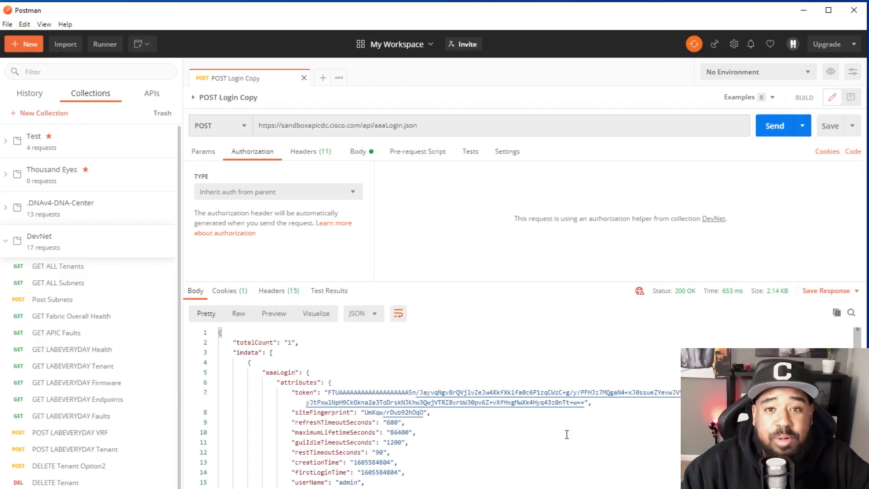
mouse_move(579, 480)
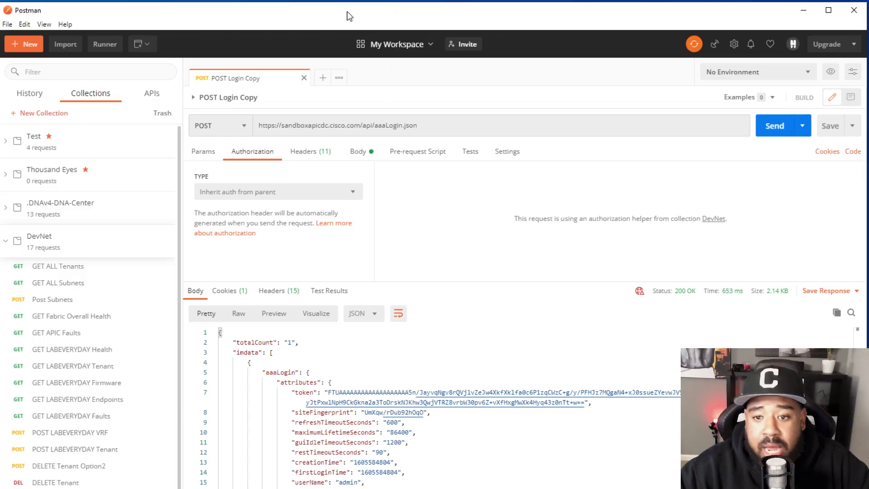
left_click(58, 266)
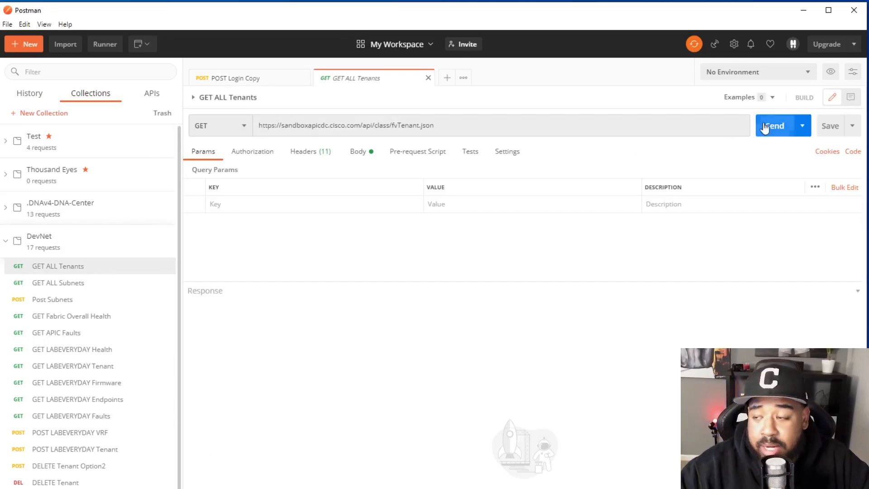
- Send GET ALL Tenants and pick out the Heroes and haziebaby tenant names in the JSON response
left_click(775, 125)
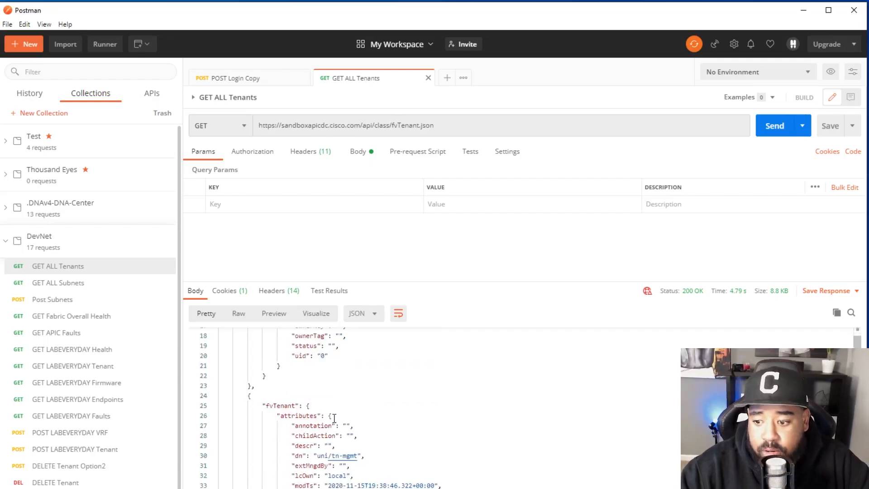
scroll("down", 3)
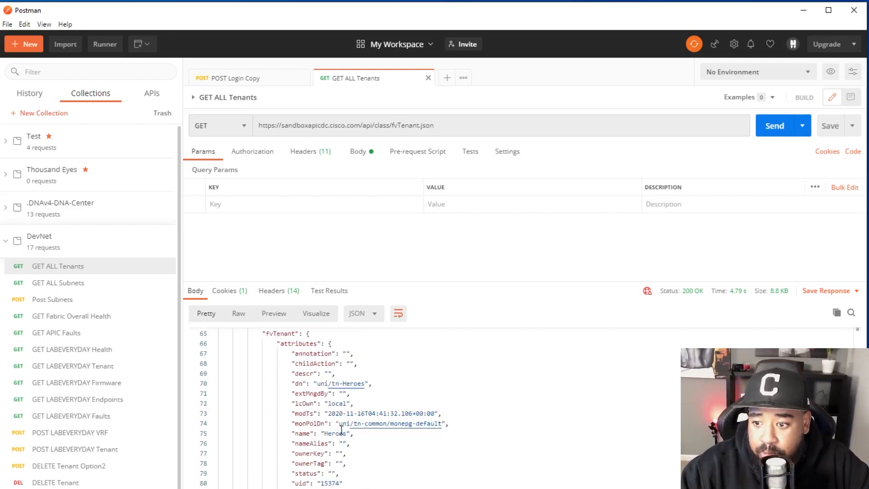
double_click(335, 433)
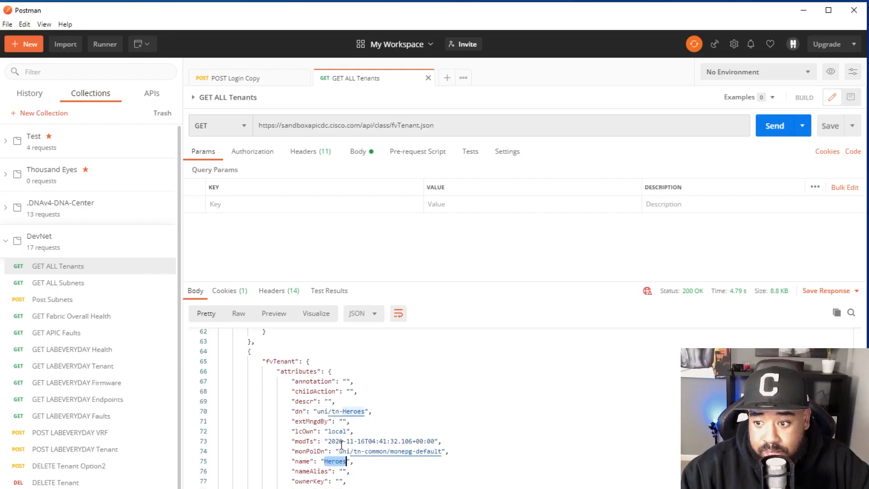
scroll("down", 3)
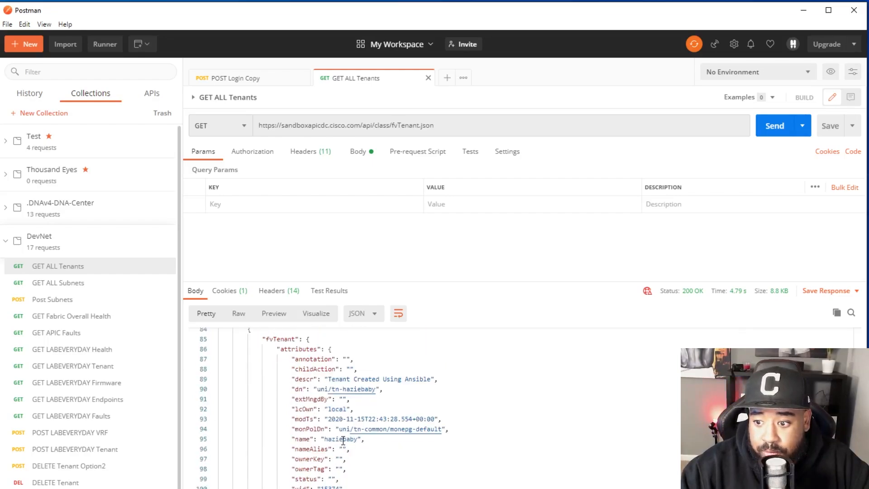
double_click(342, 438)
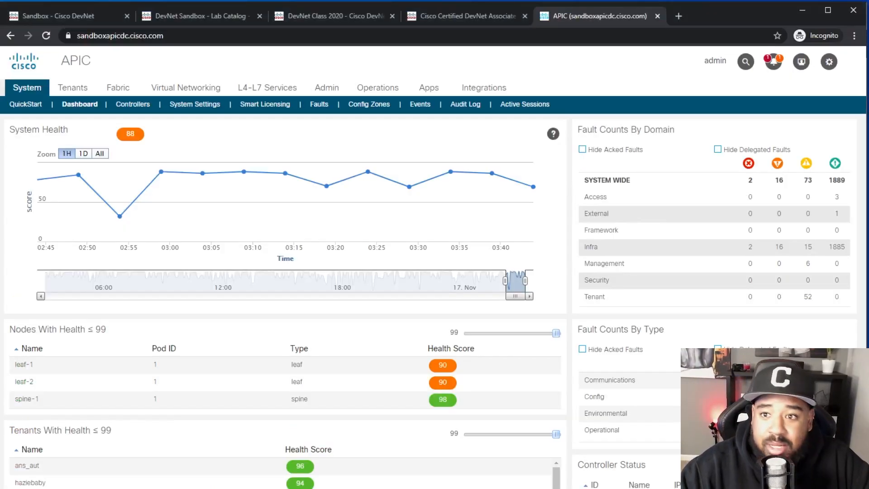
- Show the APIC All Tenants list and search it for the haziebaby tenant
left_click(73, 88)
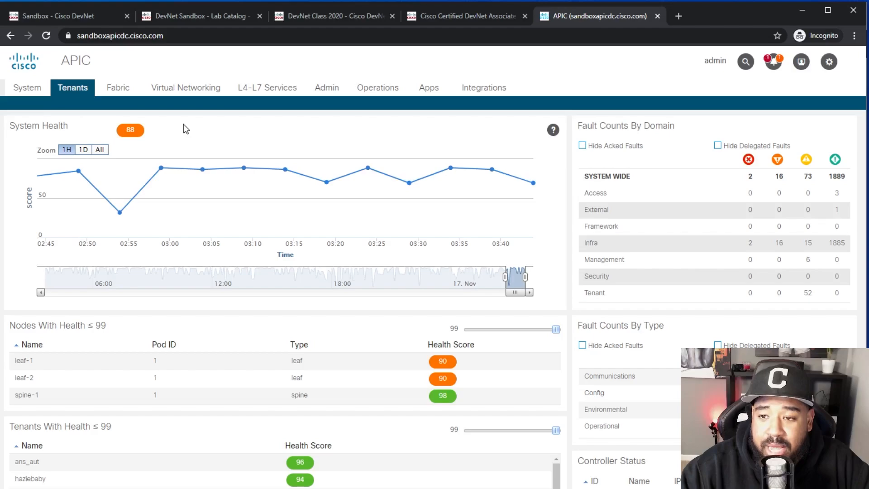
left_click(72, 88)
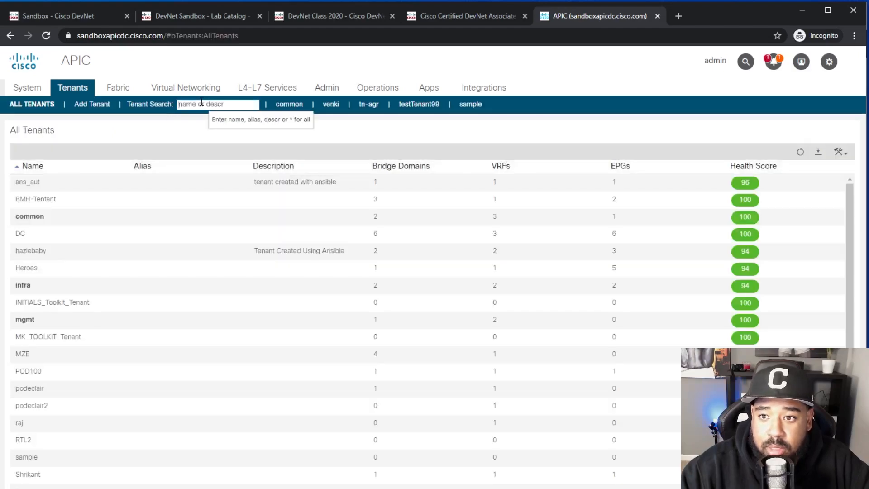
type("haziebaby")
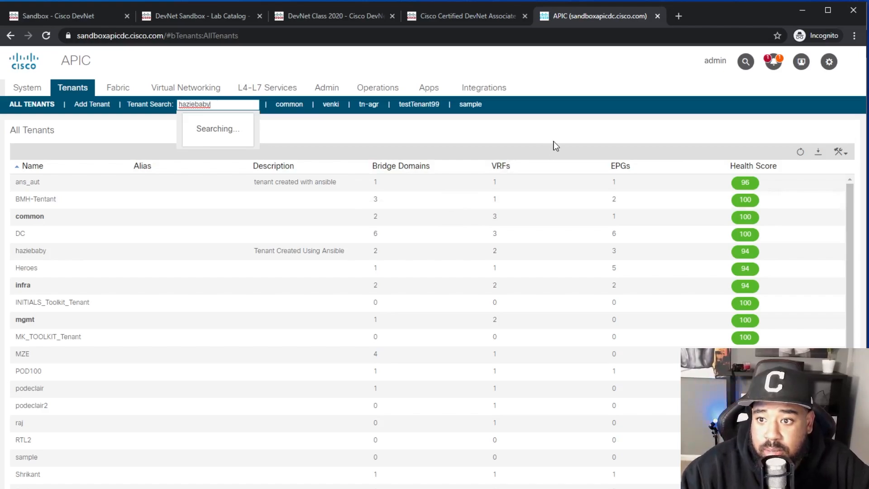
mouse_move(552, 141)
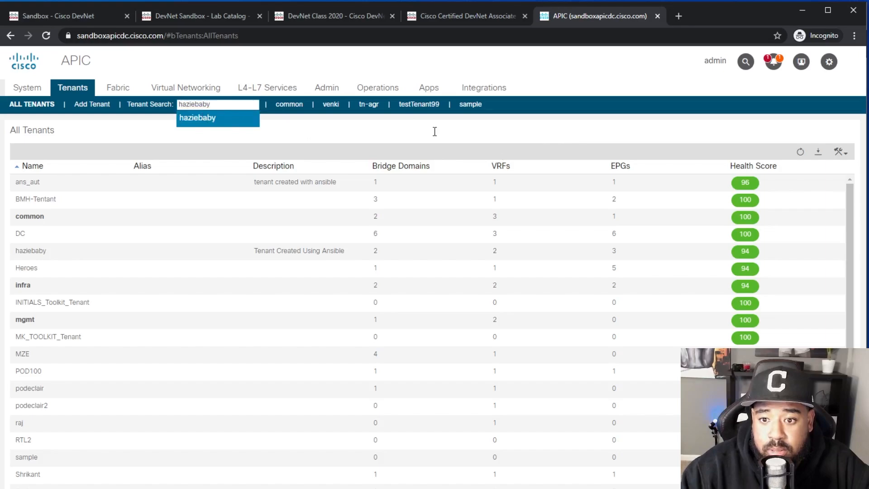
- Enter the haziebaby tenant and expand Application Profiles, tzf-01, Networking, VRFs and Bridge Domains
left_click(198, 118)
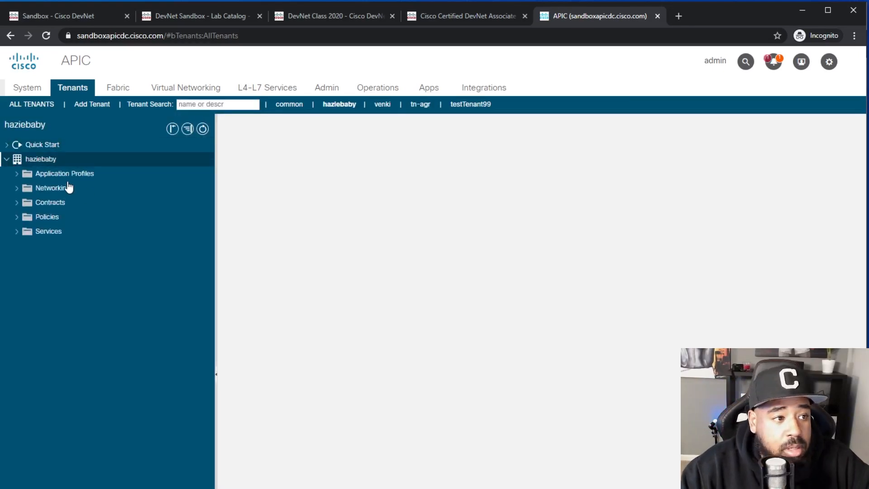
left_click(16, 174)
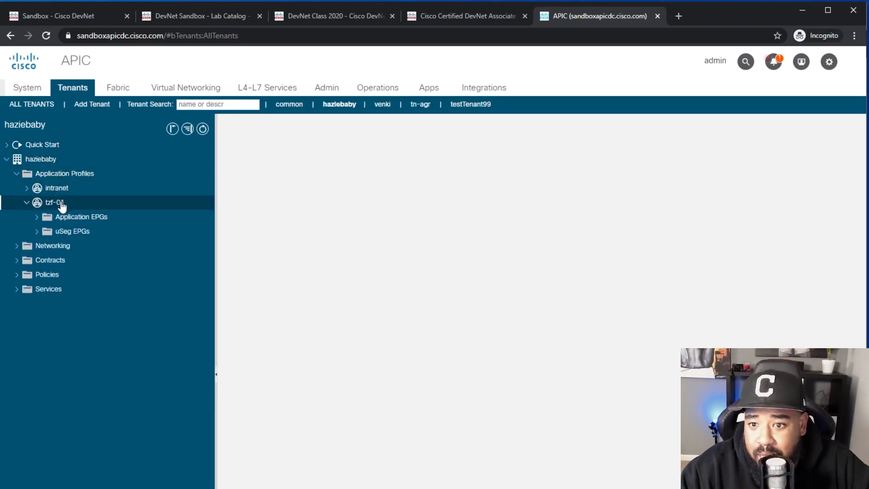
left_click(81, 216)
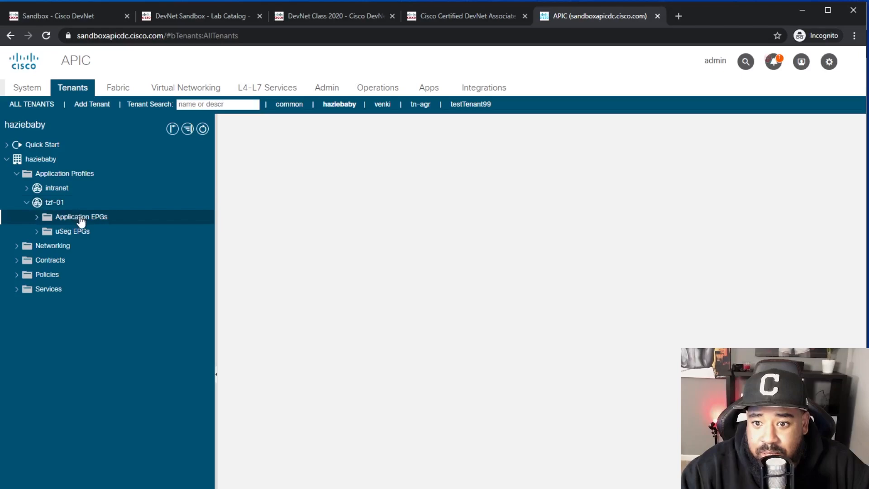
left_click(52, 245)
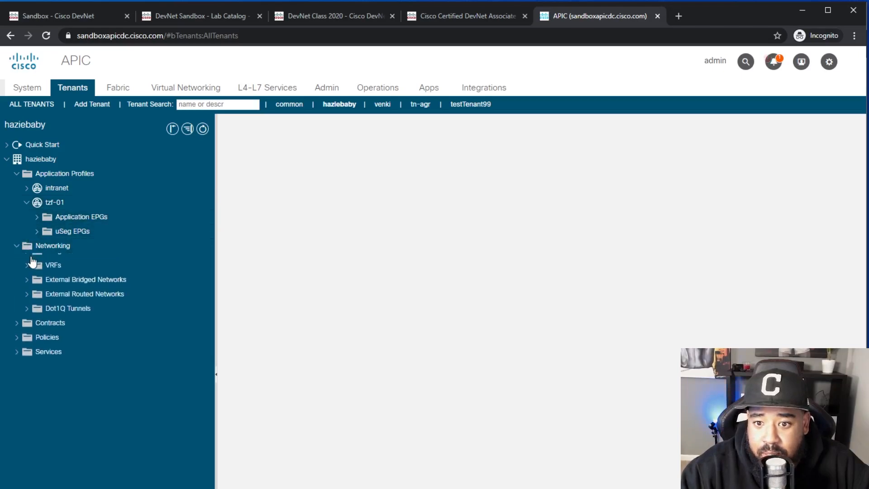
left_click(53, 266)
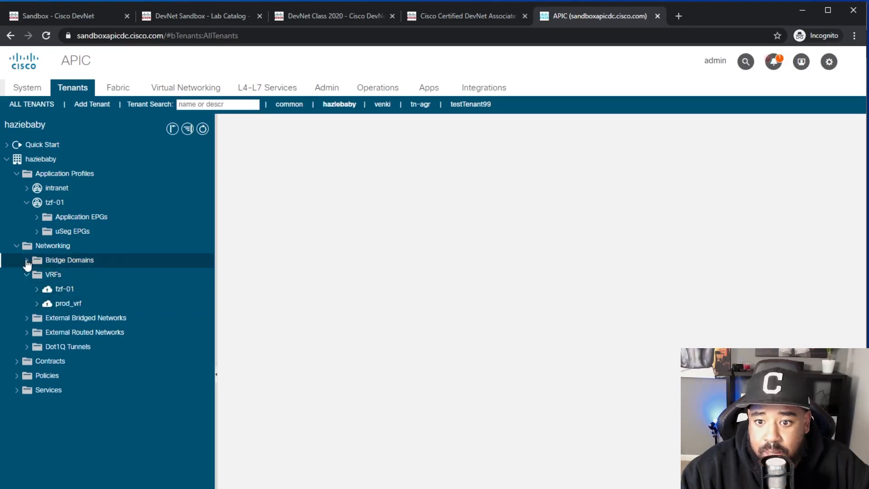
left_click(26, 260)
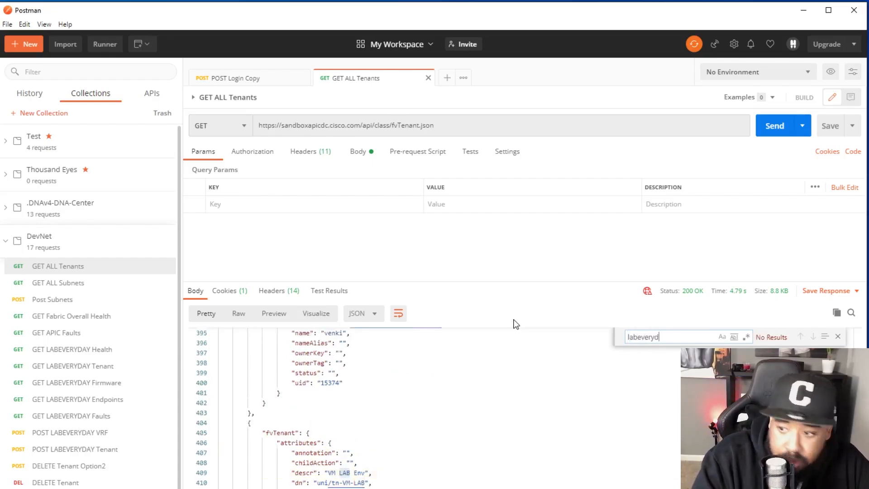
- Finish searching the response for labeveryday with no results, then go to the POST LABEVERYDAY Tenant request
type("ay")
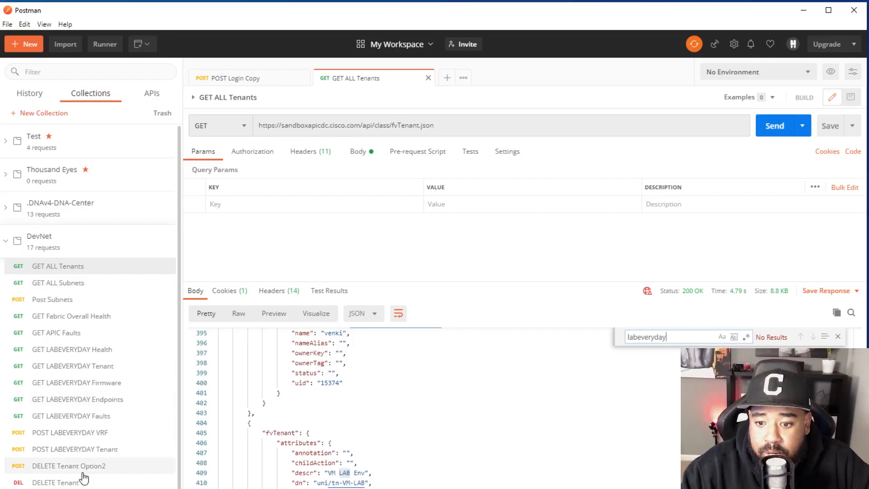
left_click(75, 449)
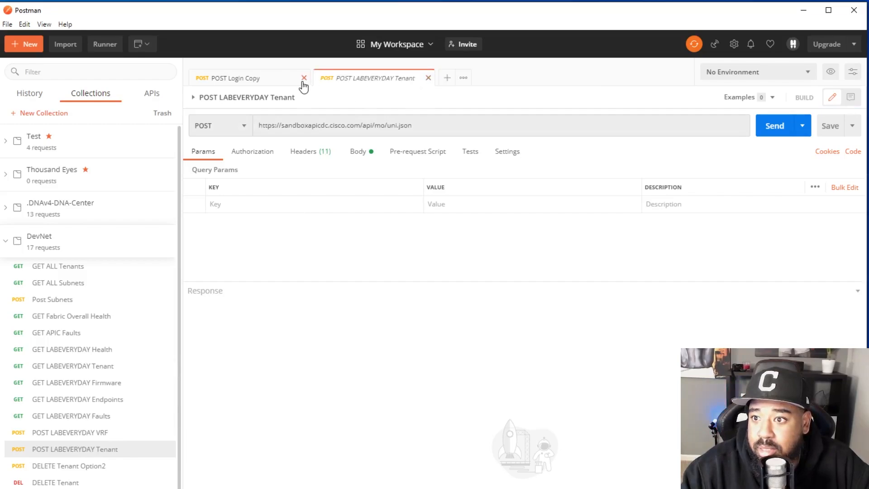
- Review the LABEVERYDAY_Tenant JSON body, send the creation request for 200 OK, then return to GET ALL Tenants
left_click(304, 78)
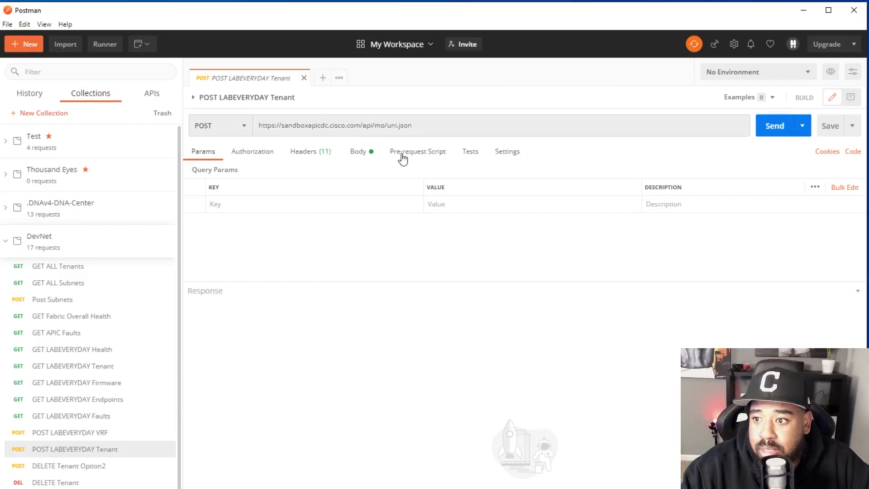
left_click(358, 151)
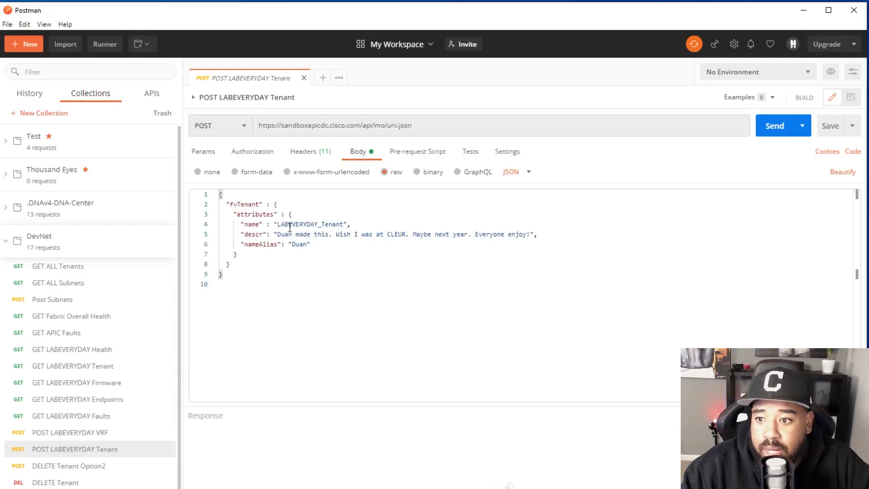
left_click_drag(277, 234, 331, 234)
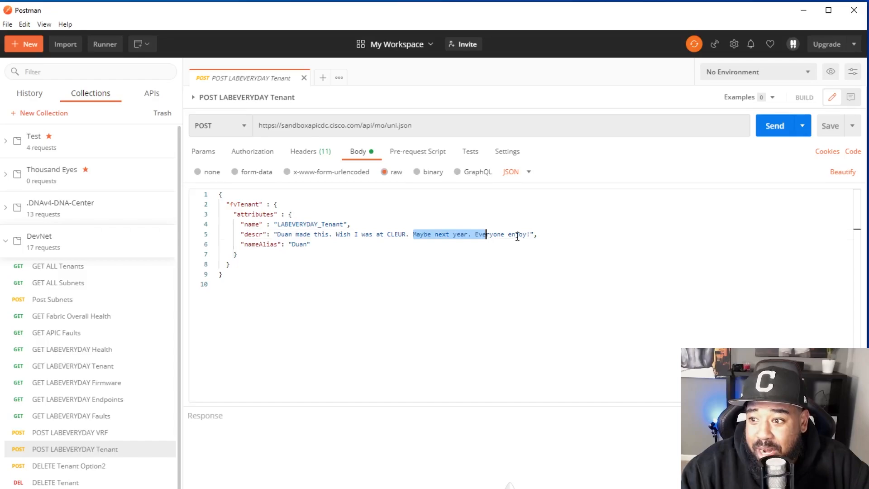
left_click(308, 244)
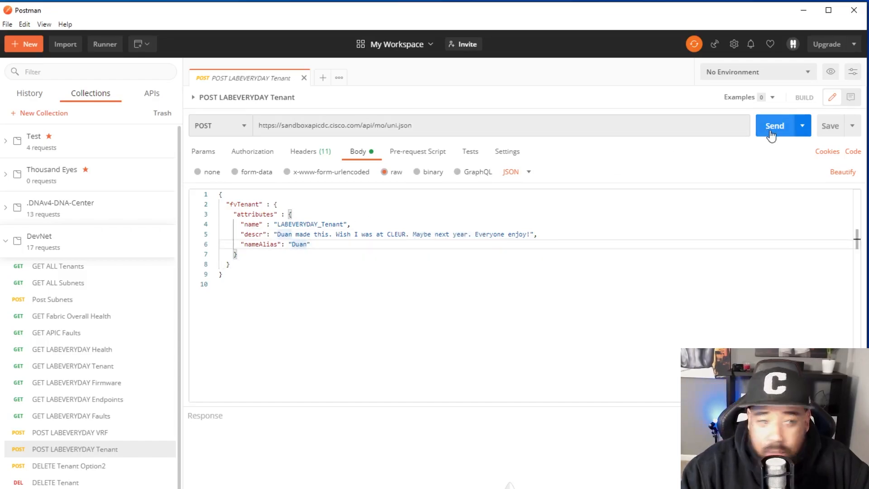
left_click(774, 125)
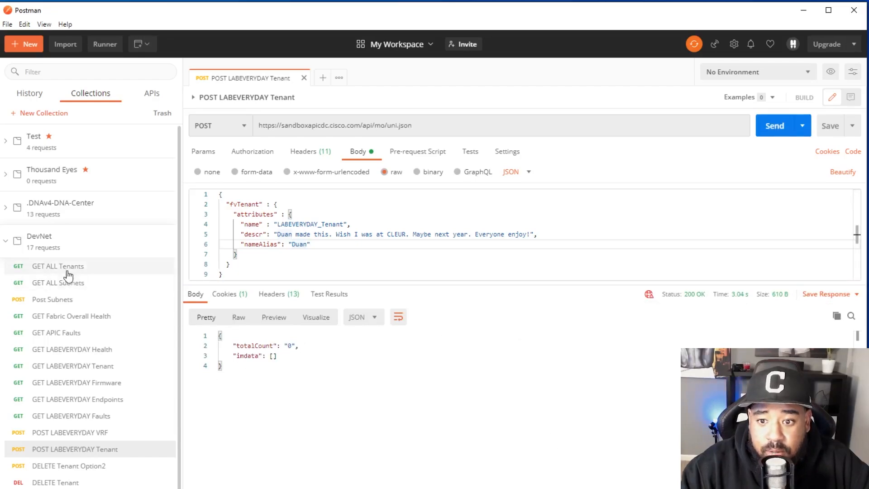
left_click(58, 266)
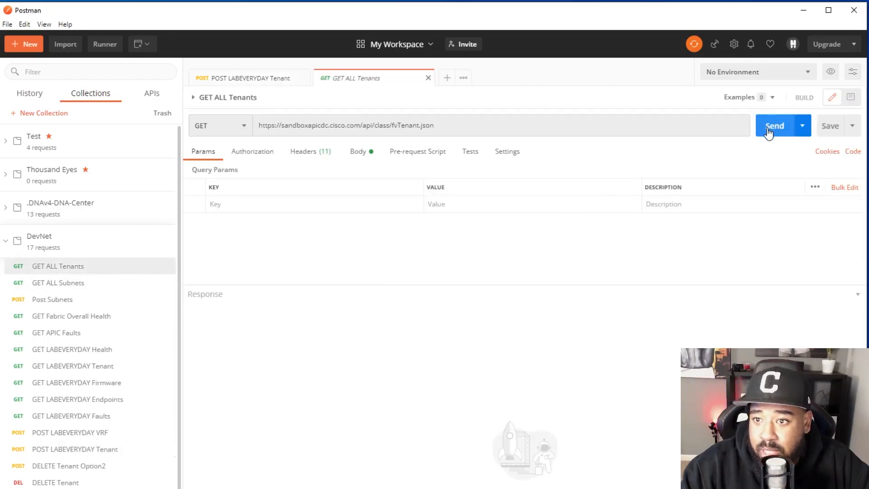
- Re-run GET ALL Tenants (200 OK, 29 tenants) and search the response for 'labevery'
left_click(775, 125)
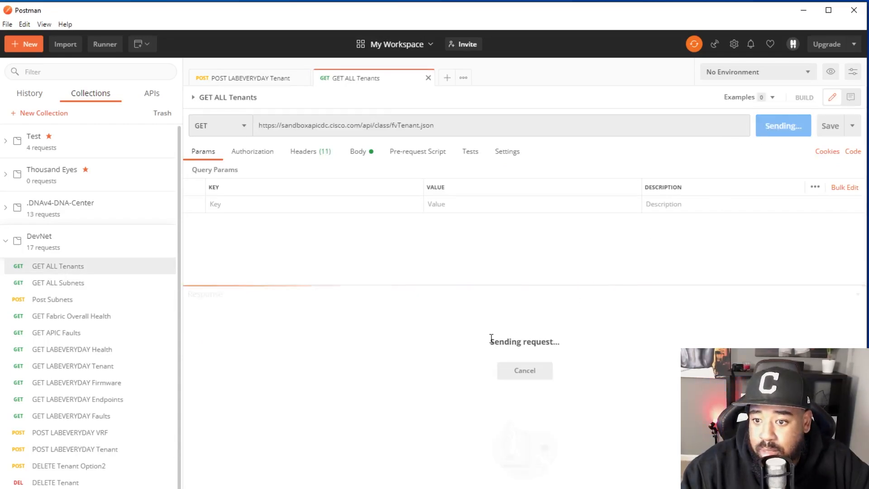
mouse_move(461, 403)
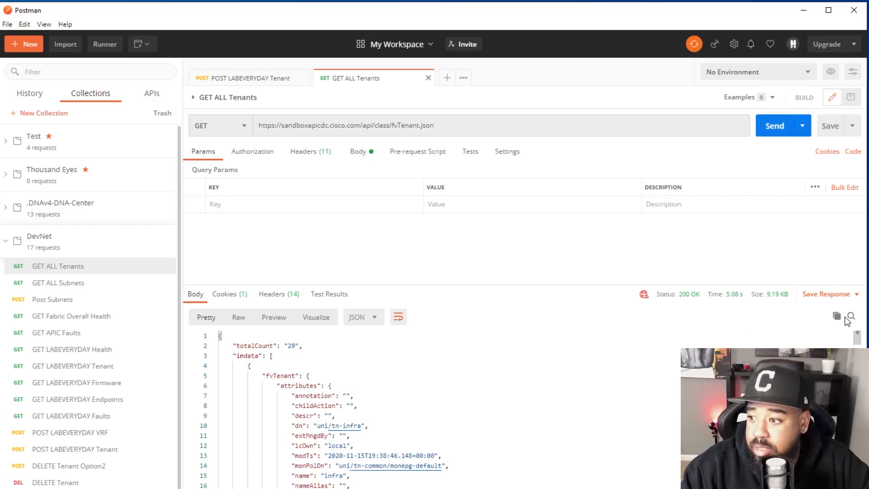
left_click(852, 316)
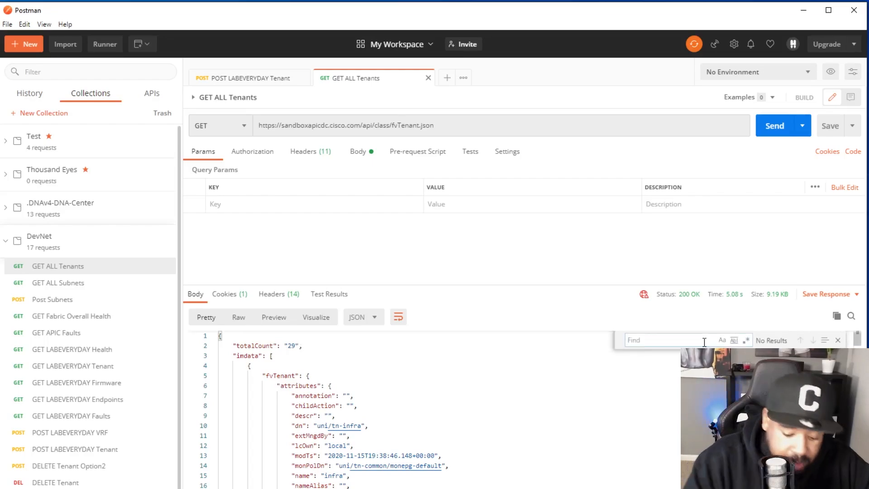
type("labevery")
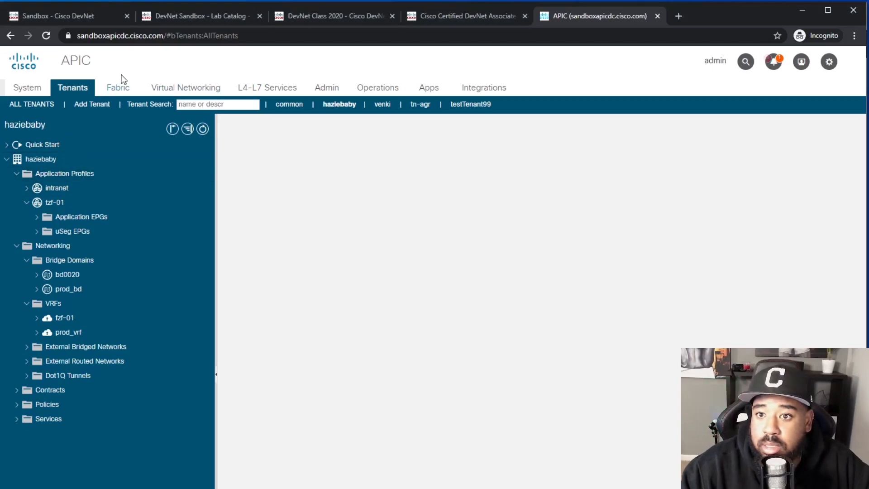
- Search the APIC Tenants tab for 'LABEVERYDAY' and select the LABEVERYDAY_Tenant match
type("LABEVERYDAY")
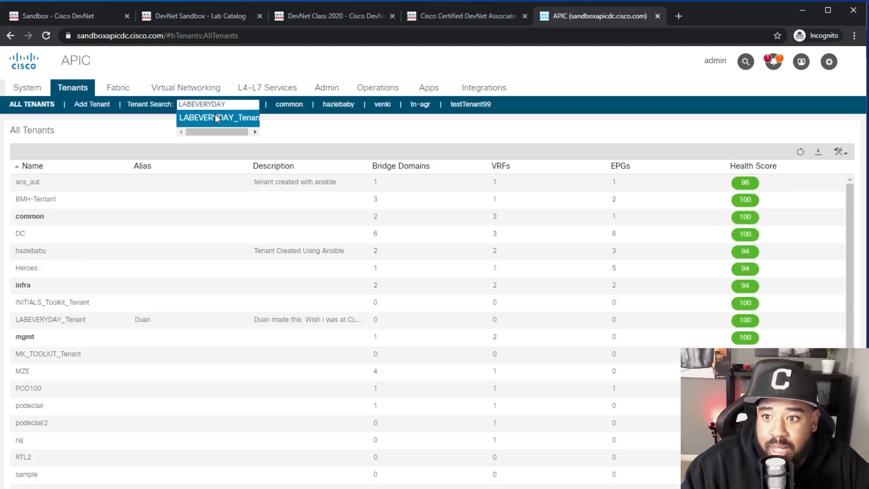
left_click(218, 117)
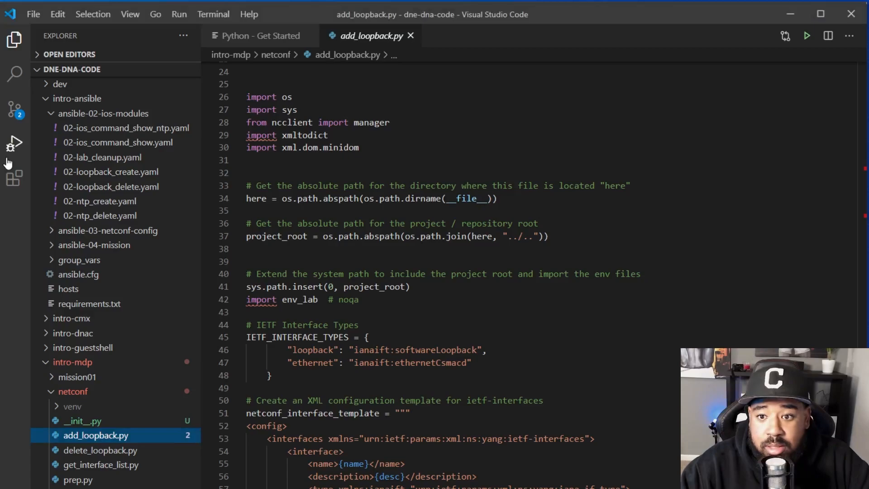
mouse_move(14, 143)
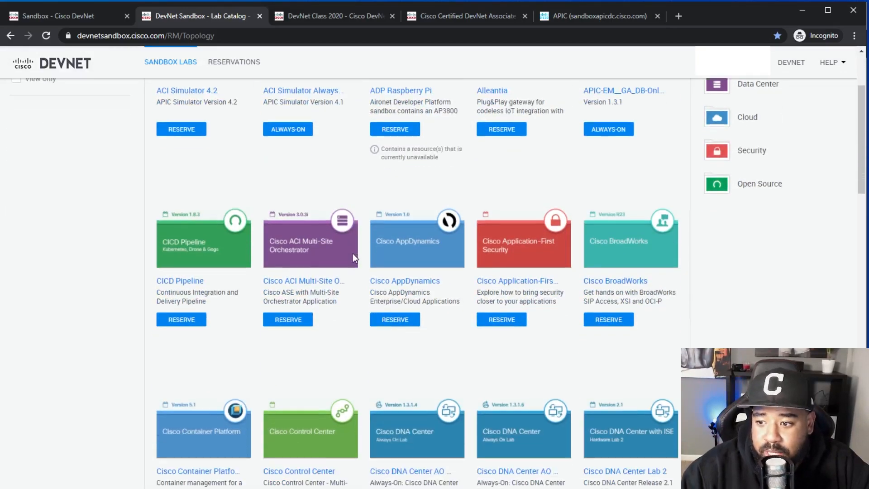
- Open the ACI Simulator 4.2 sandbox lab and select a device in its topology
scroll("up", 3)
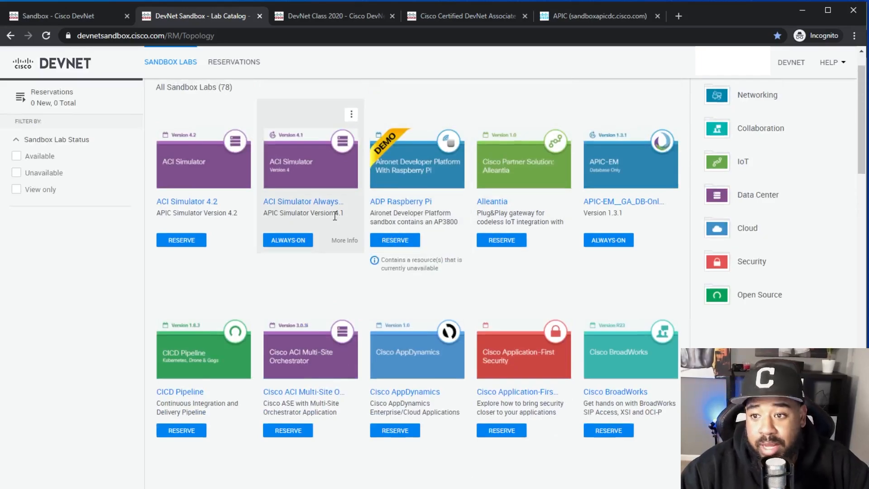
left_click(395, 240)
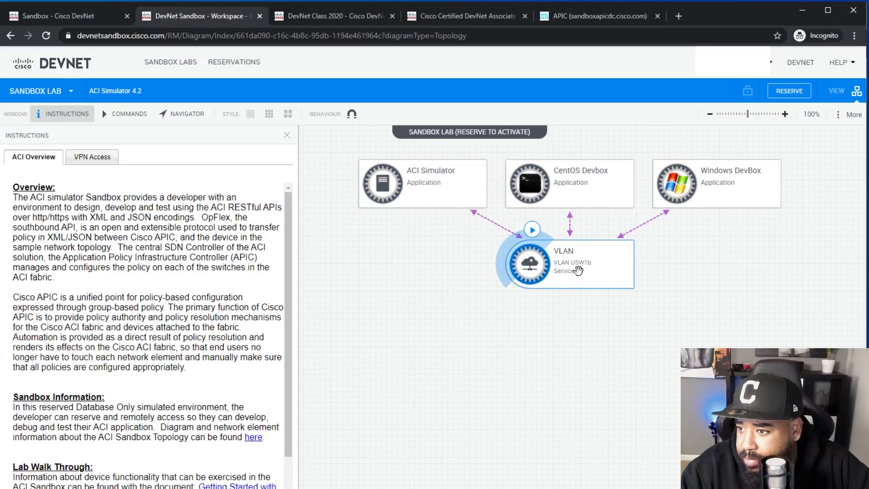
left_click(383, 183)
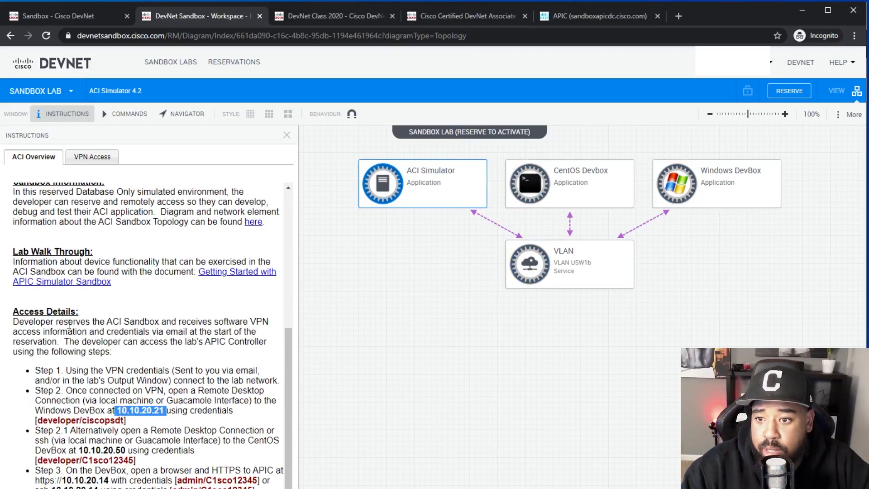
mouse_move(155, 293)
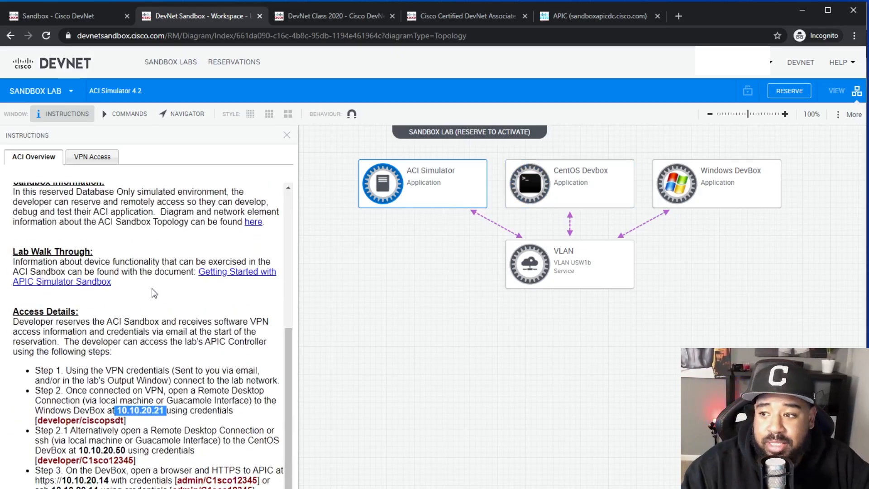
mouse_move(351, 276)
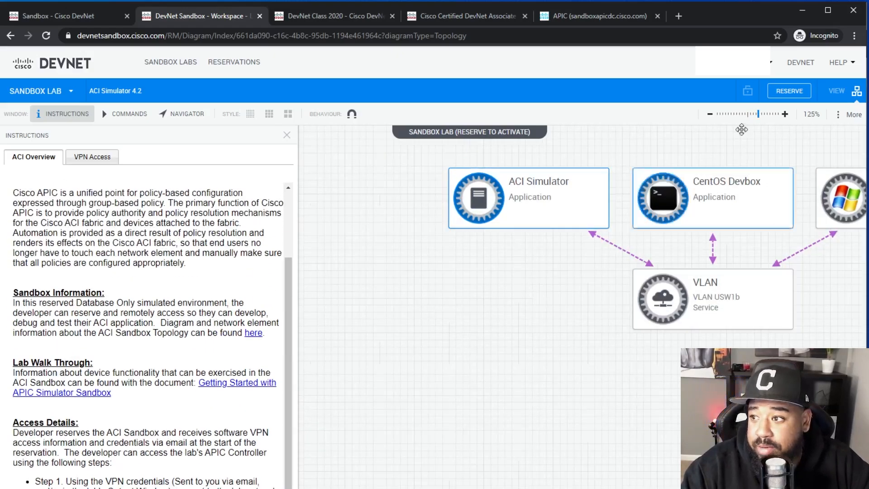
left_click(790, 90)
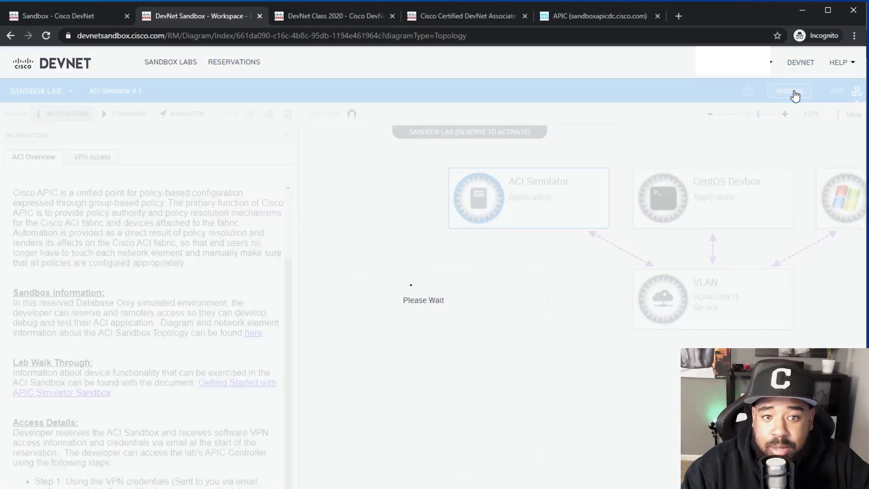
mouse_move(521, 139)
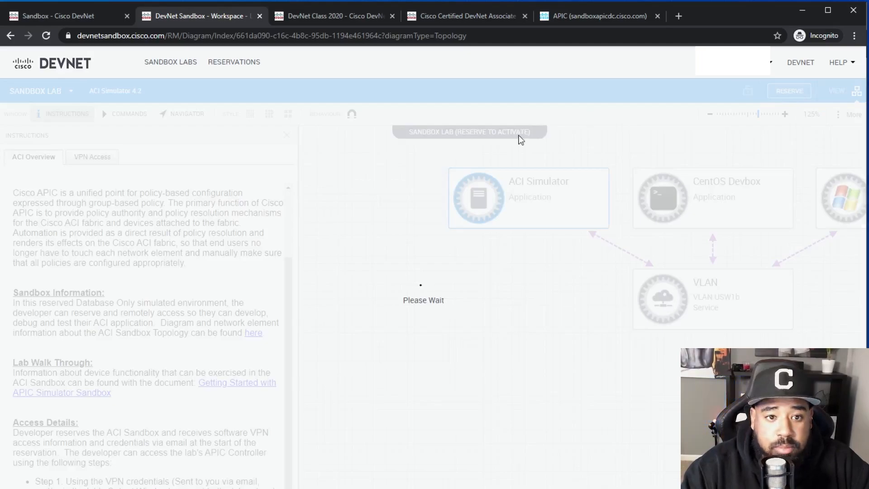
left_click(789, 90)
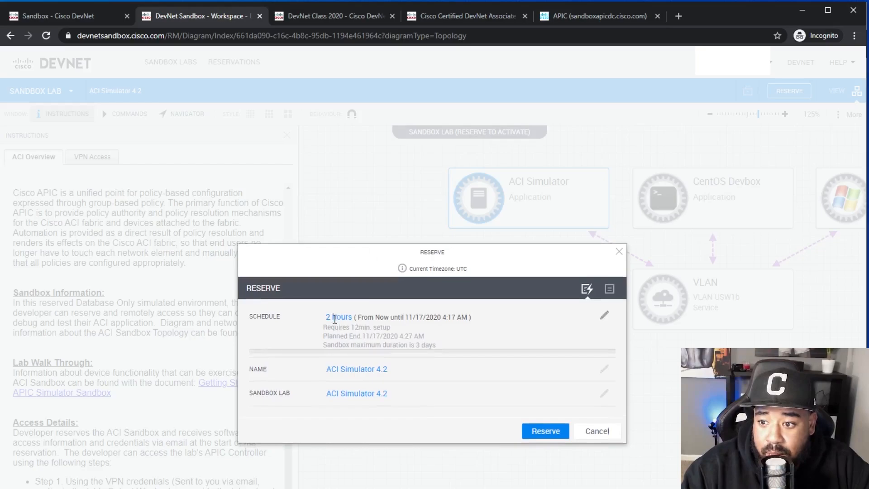
left_click(604, 315)
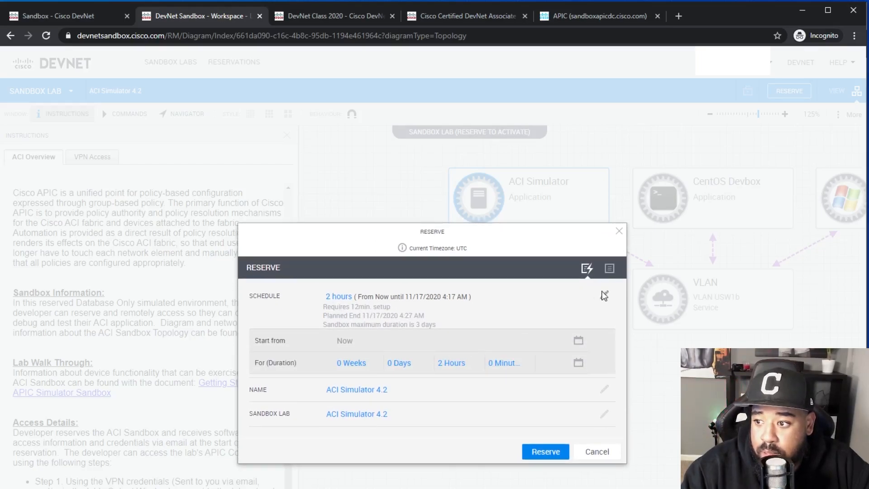
mouse_move(454, 279)
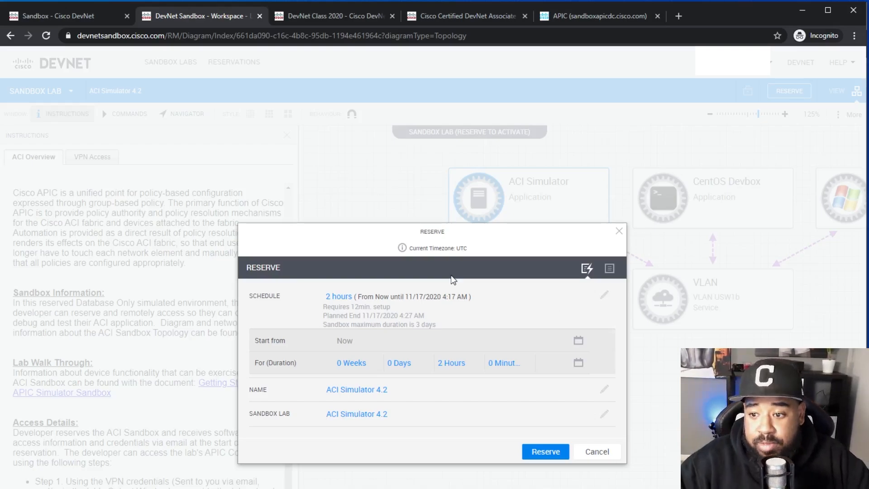
mouse_move(573, 339)
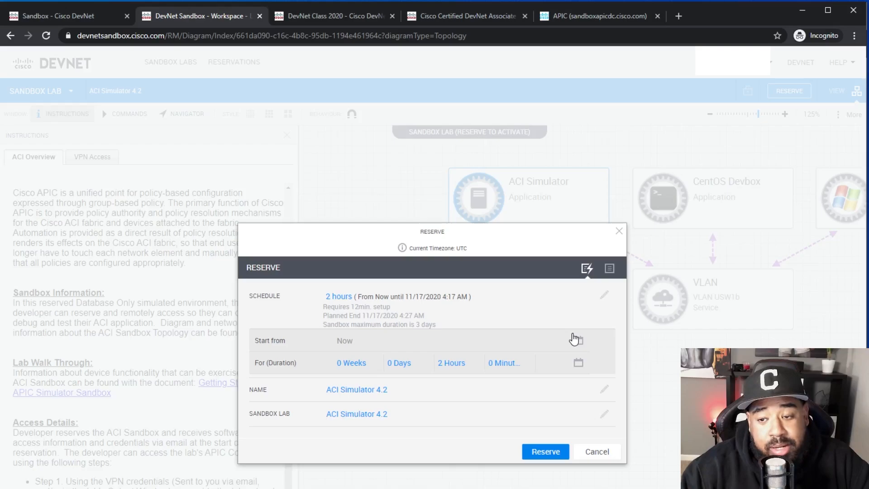
mouse_move(597, 451)
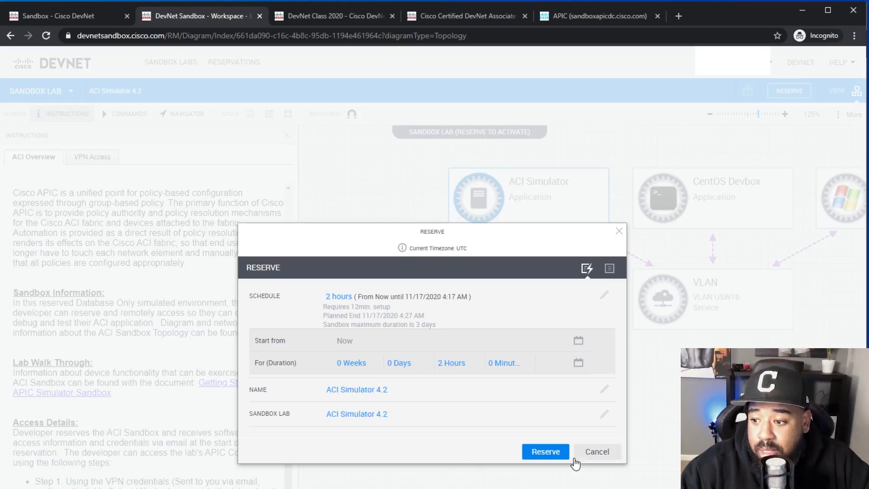
left_click(597, 451)
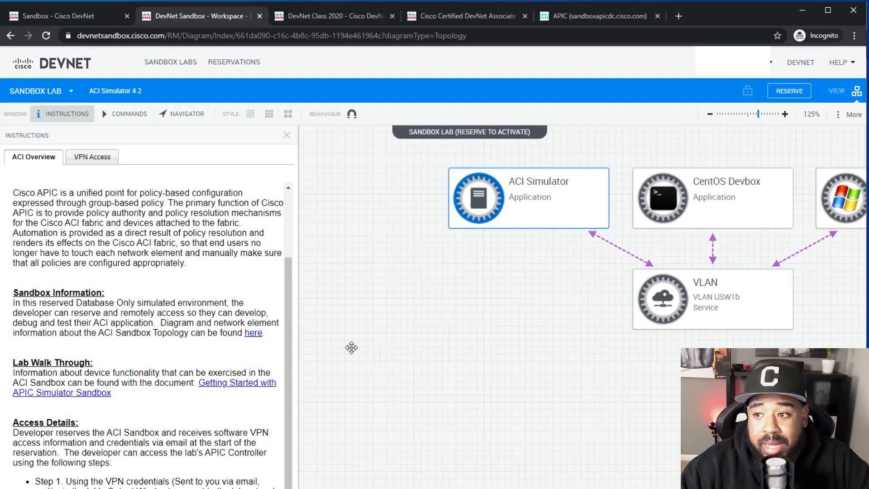
mouse_move(389, 266)
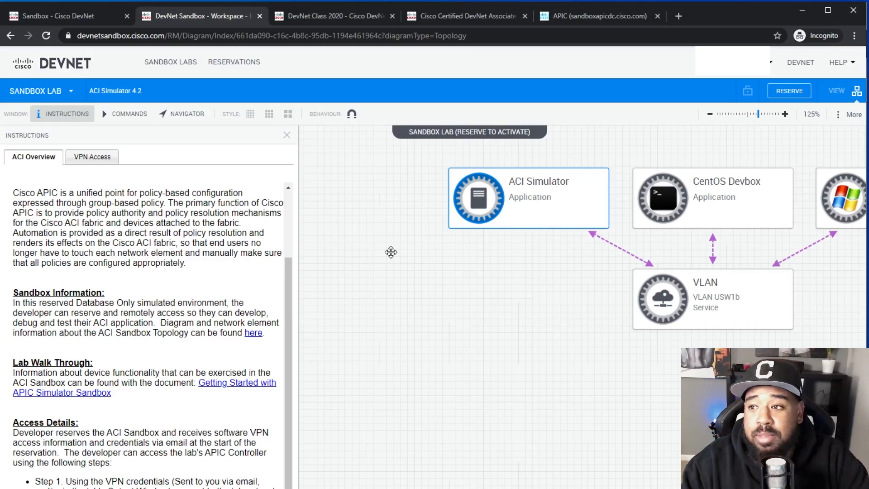
mouse_move(392, 323)
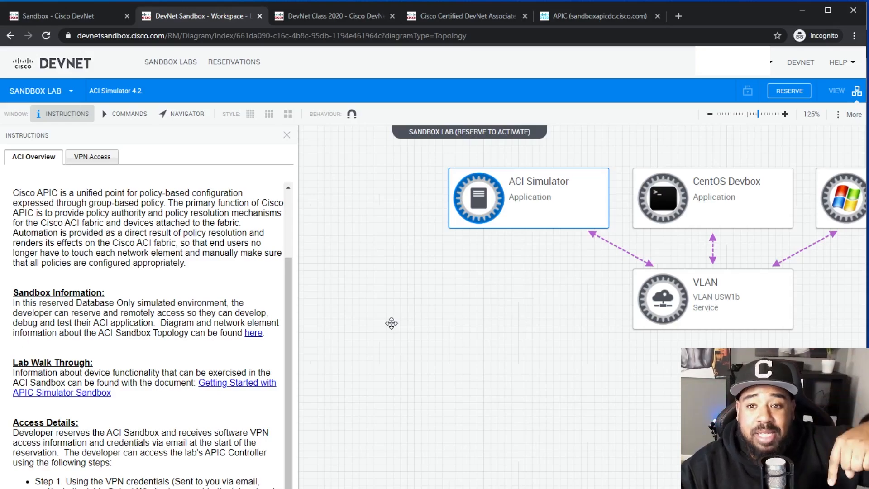
mouse_move(388, 325)
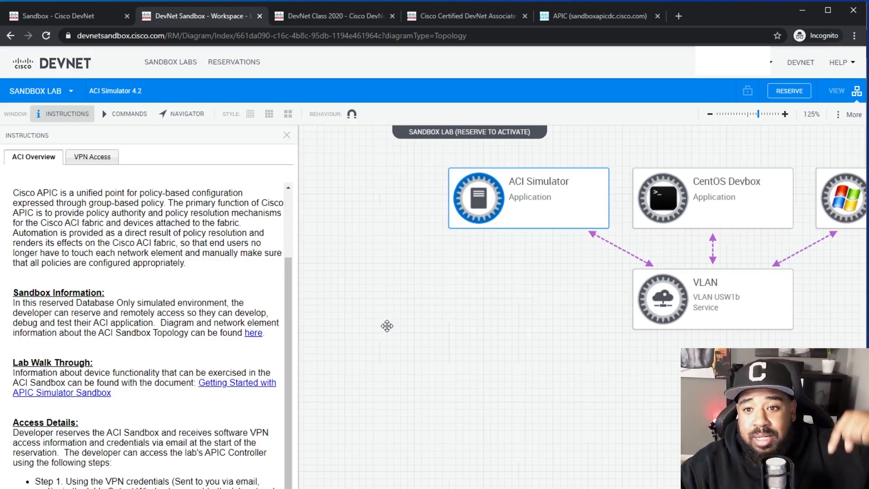